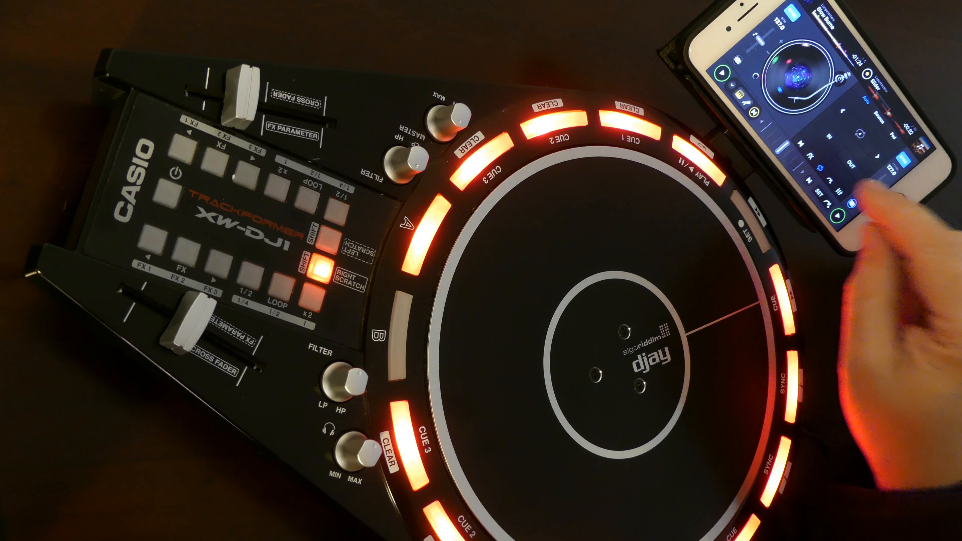
pyautogui.click(280, 287)
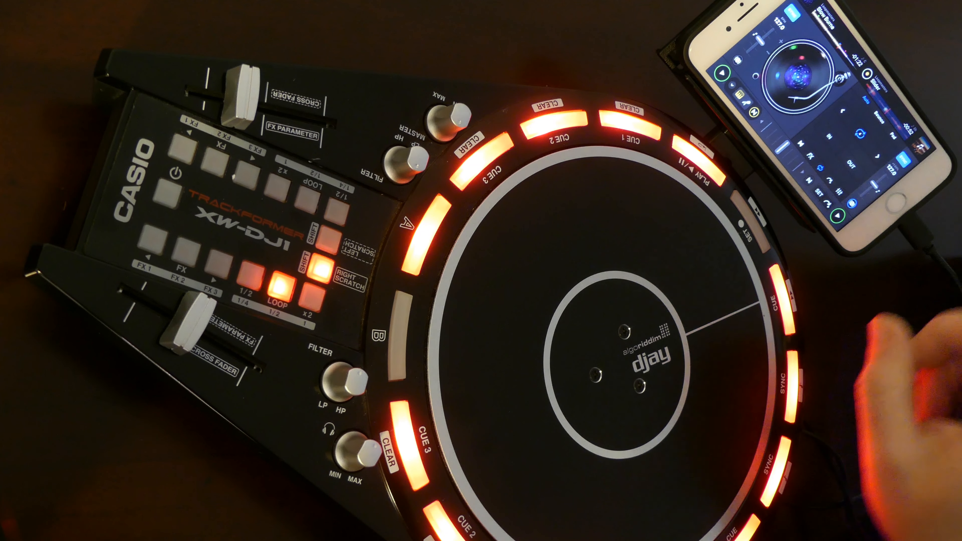